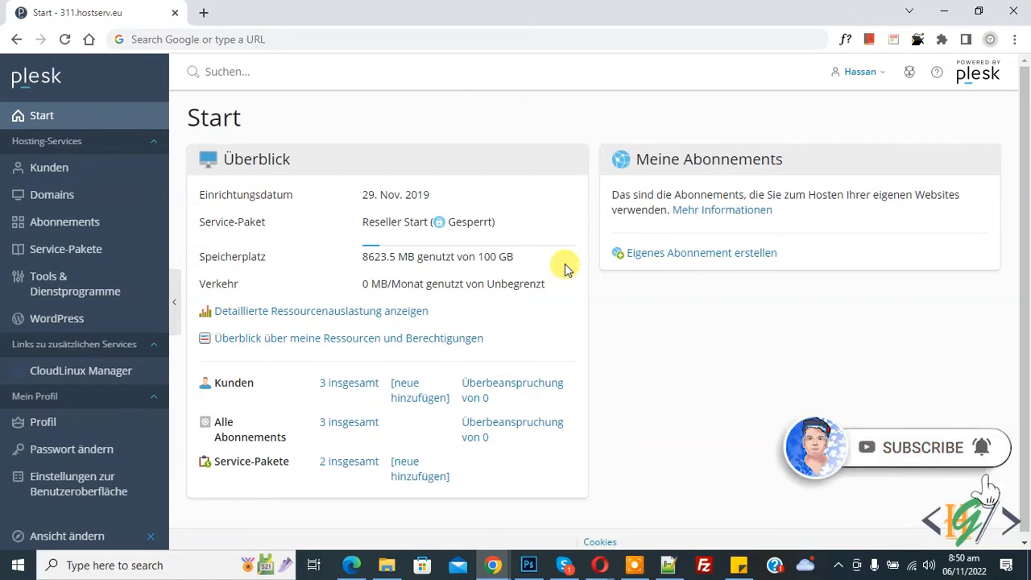
mouse_move(51, 193)
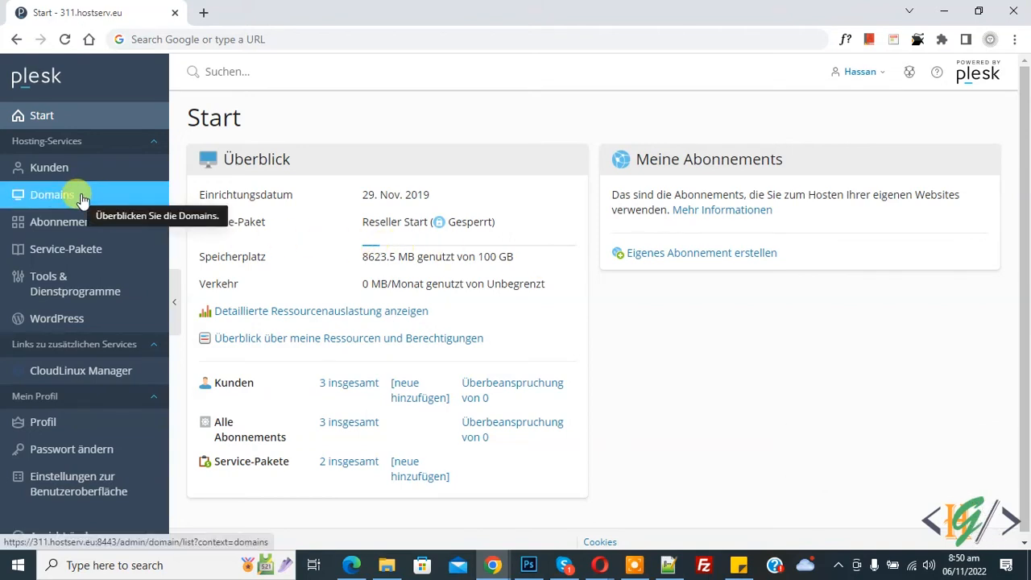
- Go to the Domains list and open the relaxapartocaklar.com domain dashboard
left_click(51, 194)
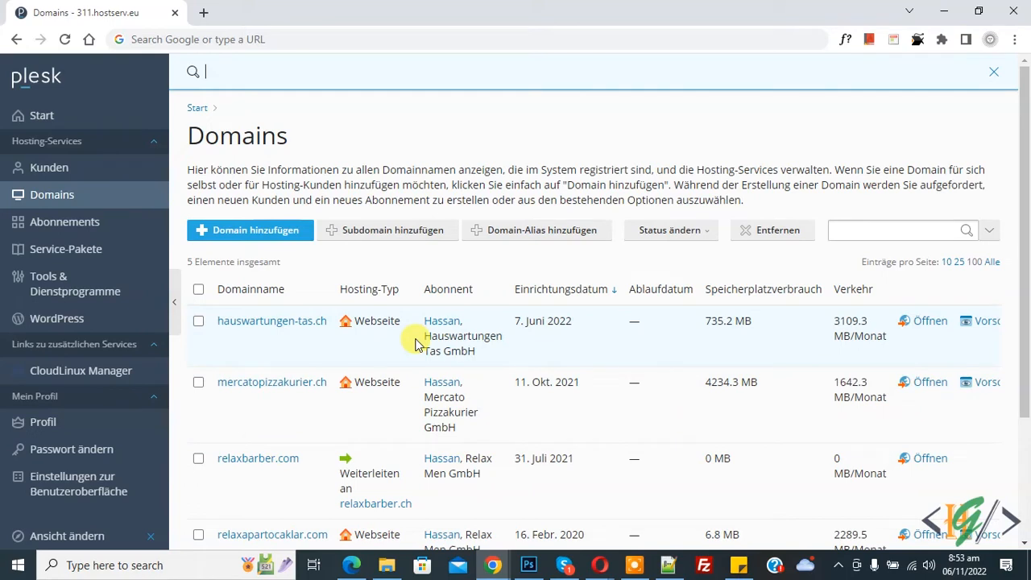
mouse_move(354, 388)
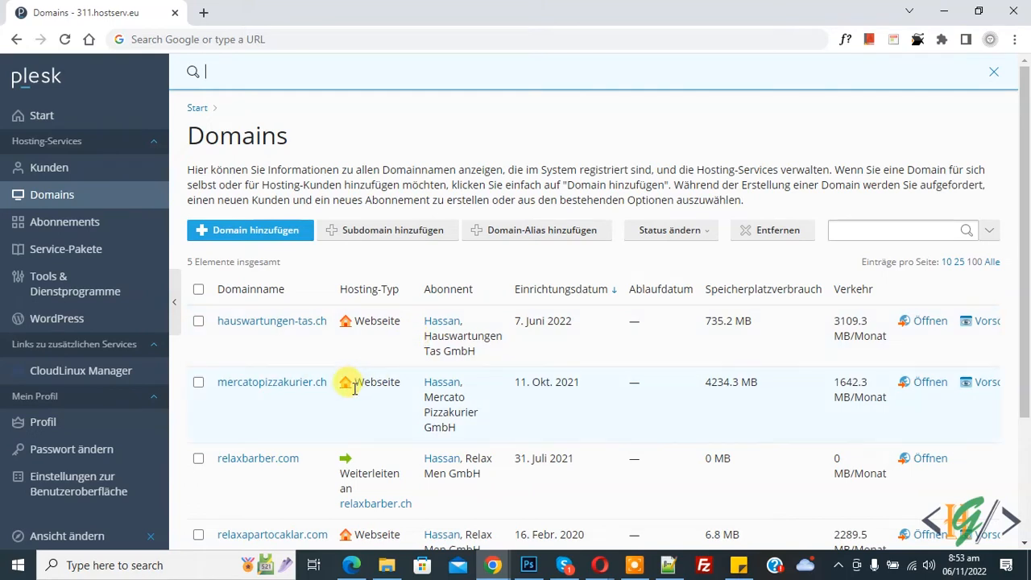
left_click(273, 535)
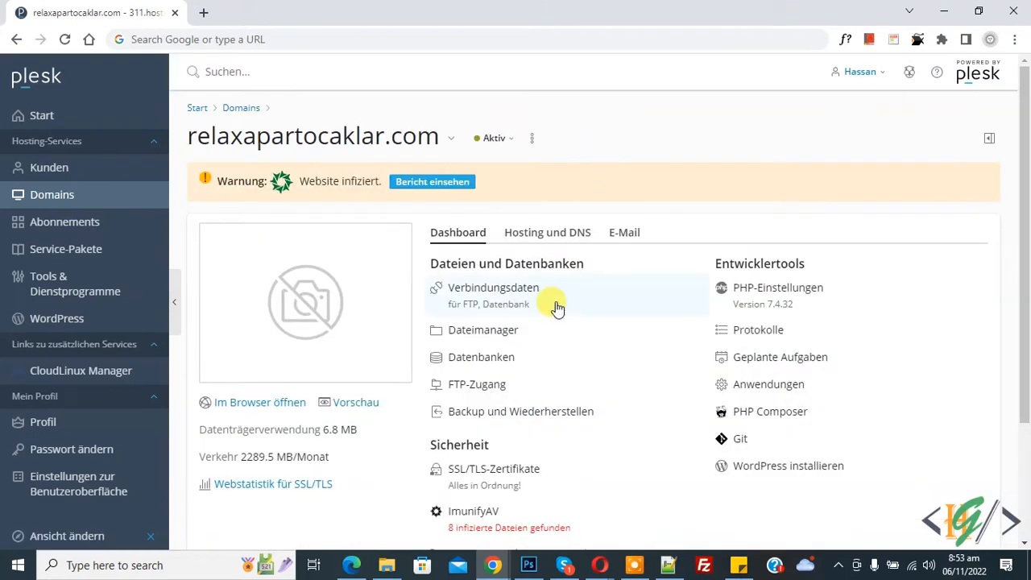
mouse_move(486, 419)
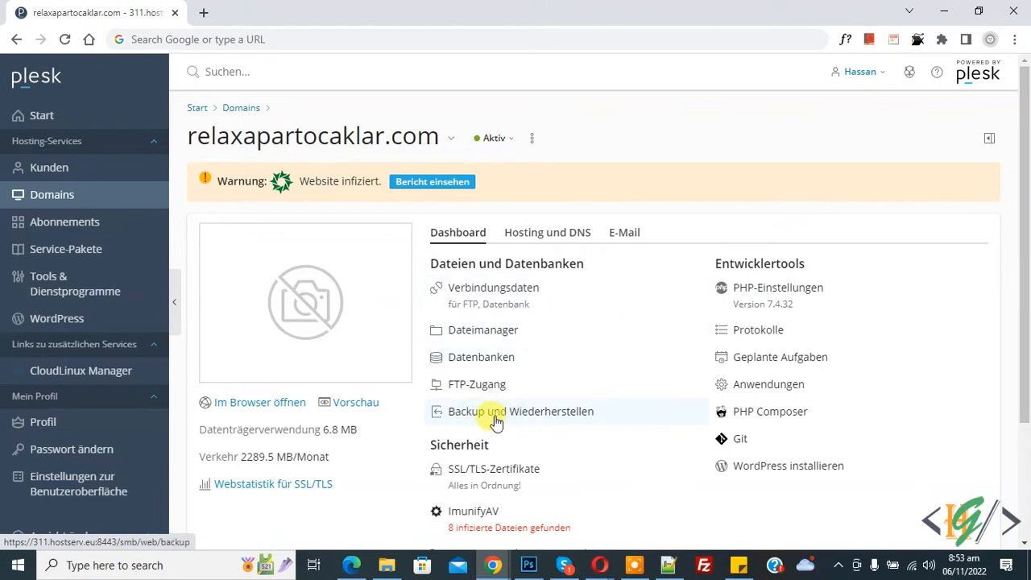
- Open the Backup-Manager for relaxbarber.ch and start a new backup
left_click(521, 410)
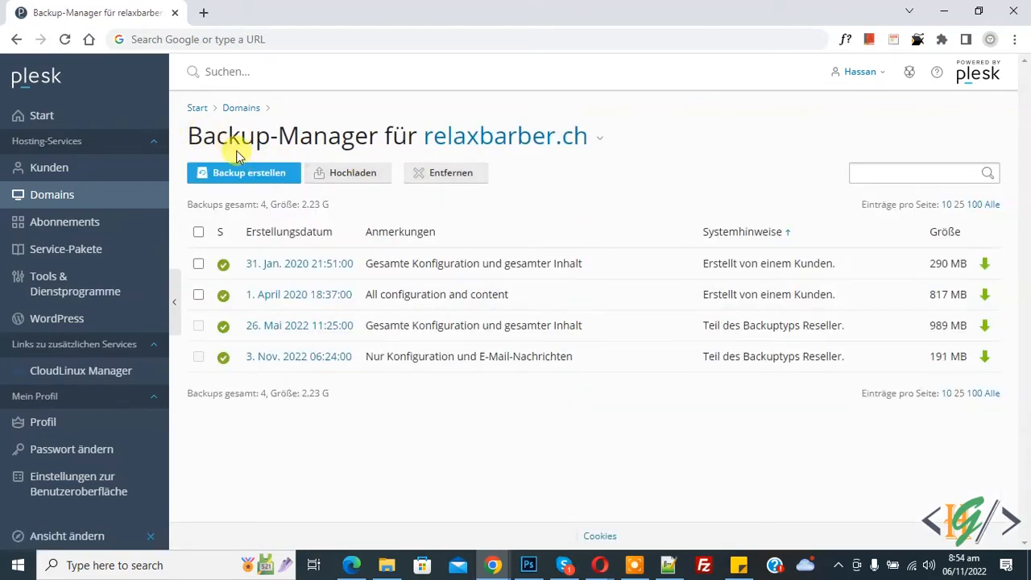
mouse_move(248, 173)
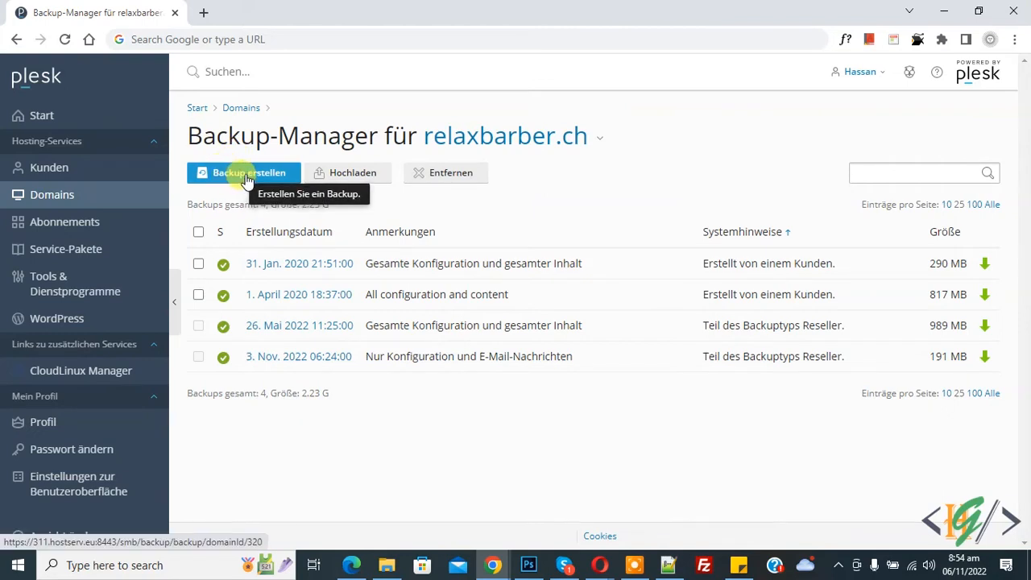
left_click(248, 173)
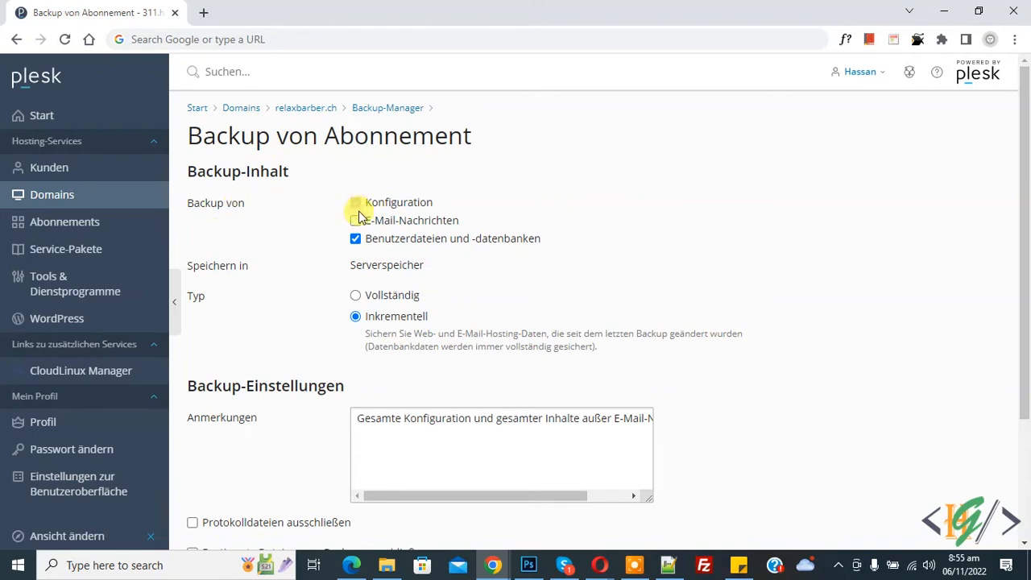
- Include configuration, e-mail messages and user files in an incremental backup and submit it
left_click(355, 203)
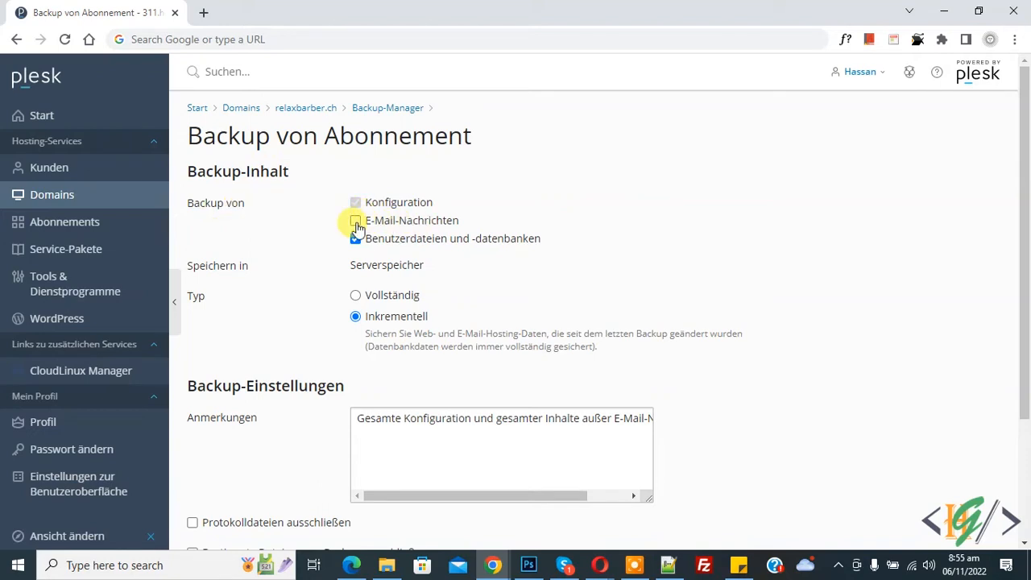
left_click(355, 221)
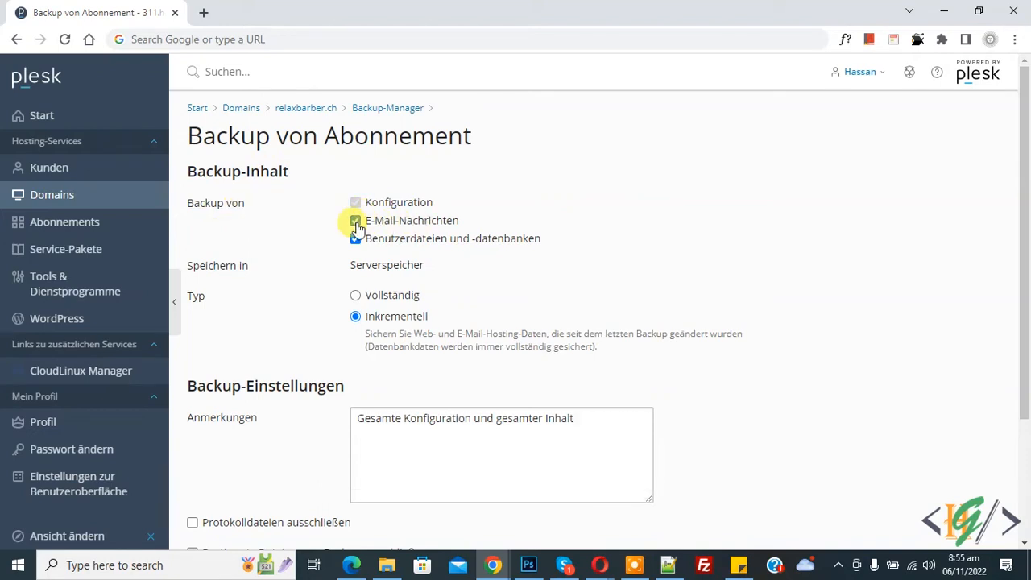
left_click(355, 239)
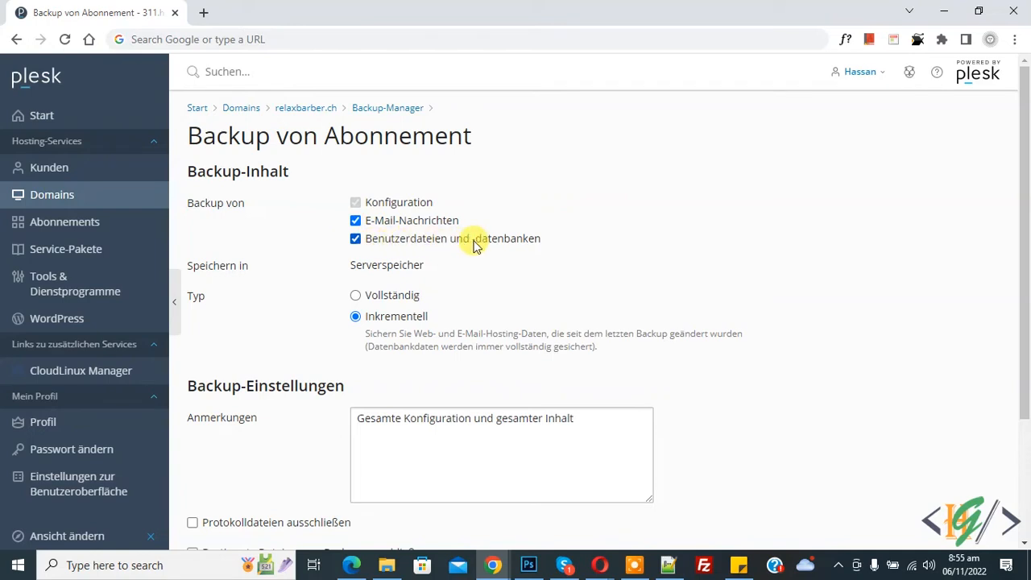
scroll("down", 3)
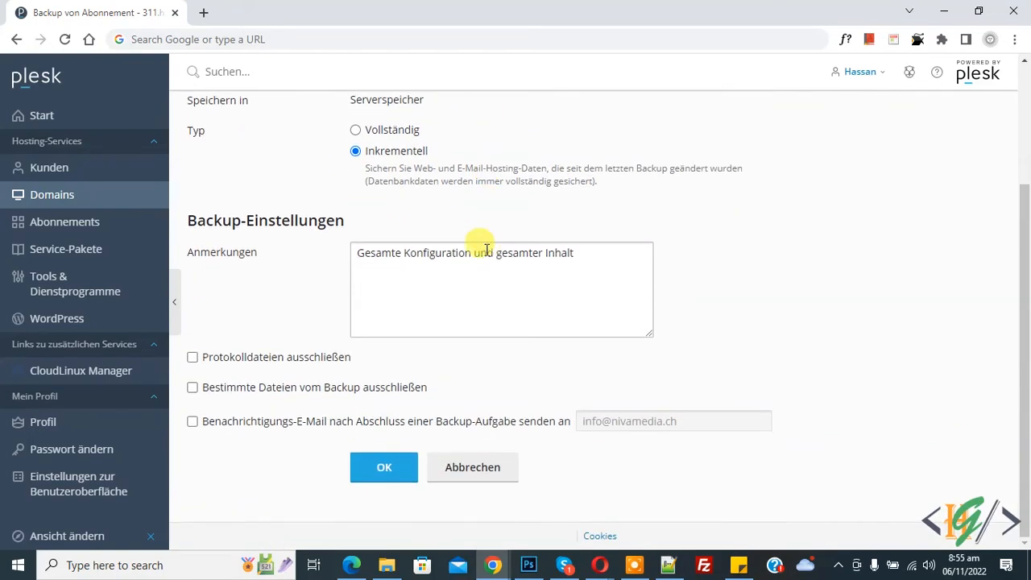
left_click(383, 467)
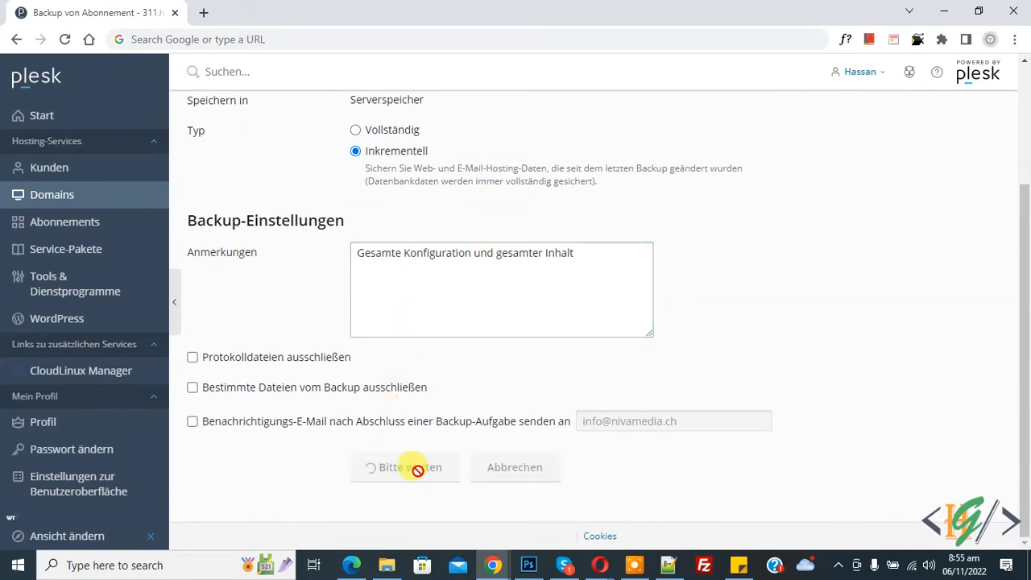
left_click(404, 467)
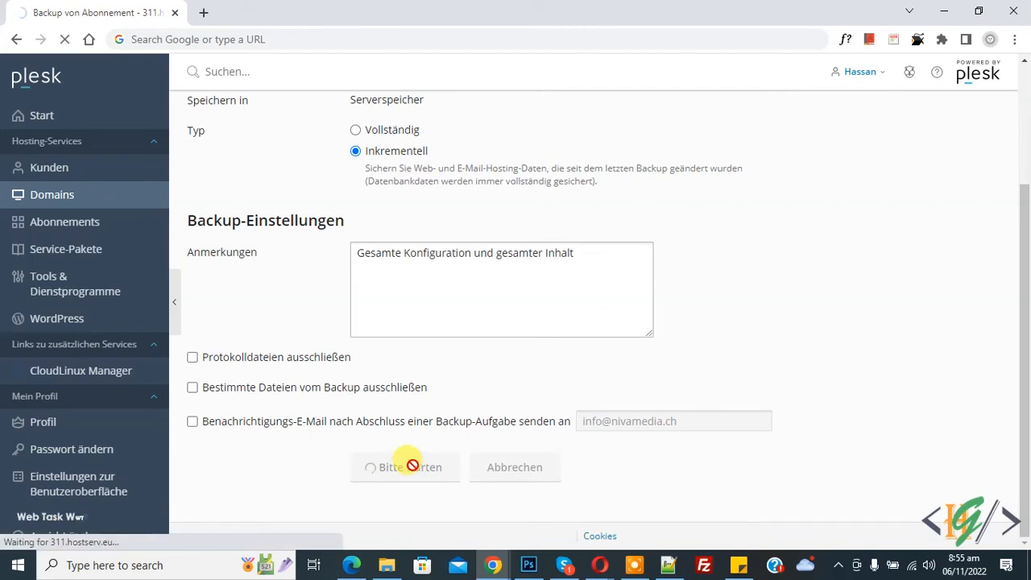
- Select the new 6. Nov. 2022 incremental backup (1.70 GB) for download with password protection
left_click(404, 467)
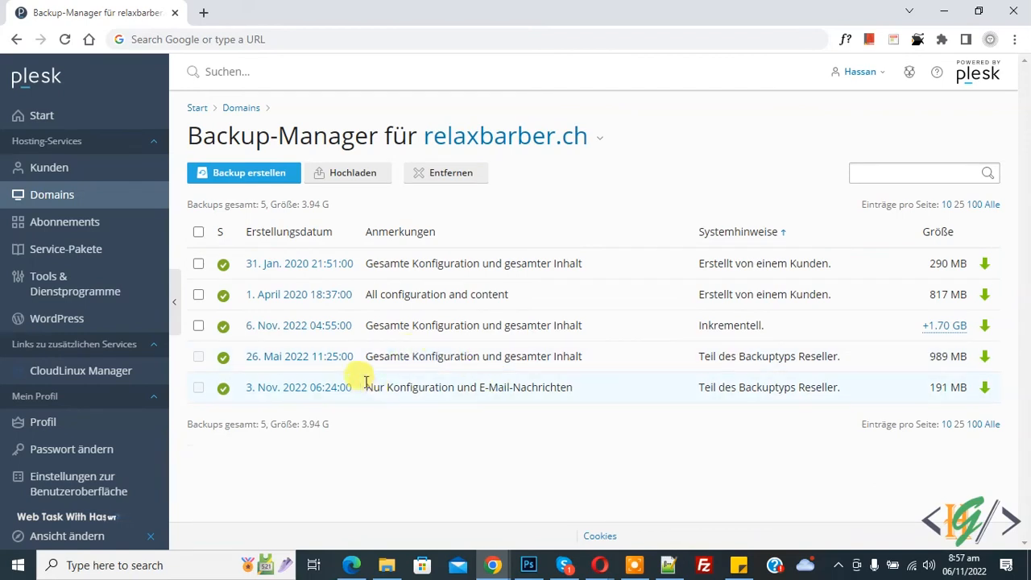
mouse_move(374, 326)
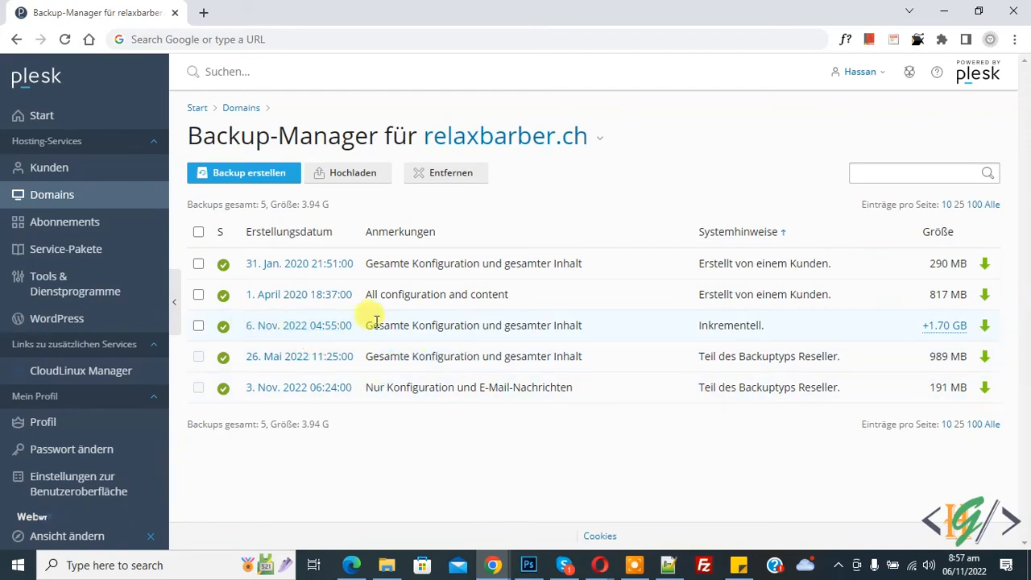
mouse_move(983, 332)
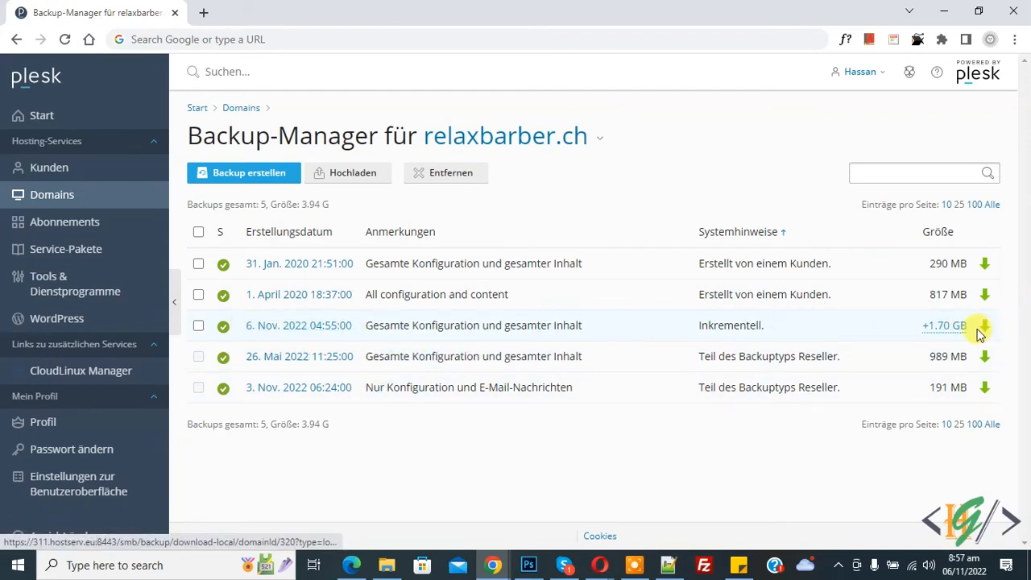
mouse_move(983, 325)
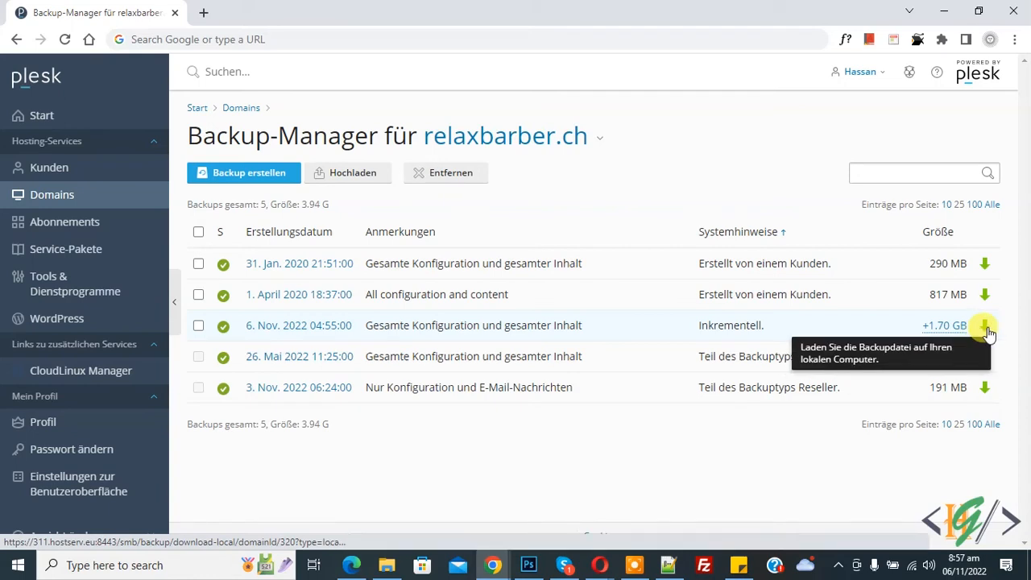
left_click(984, 326)
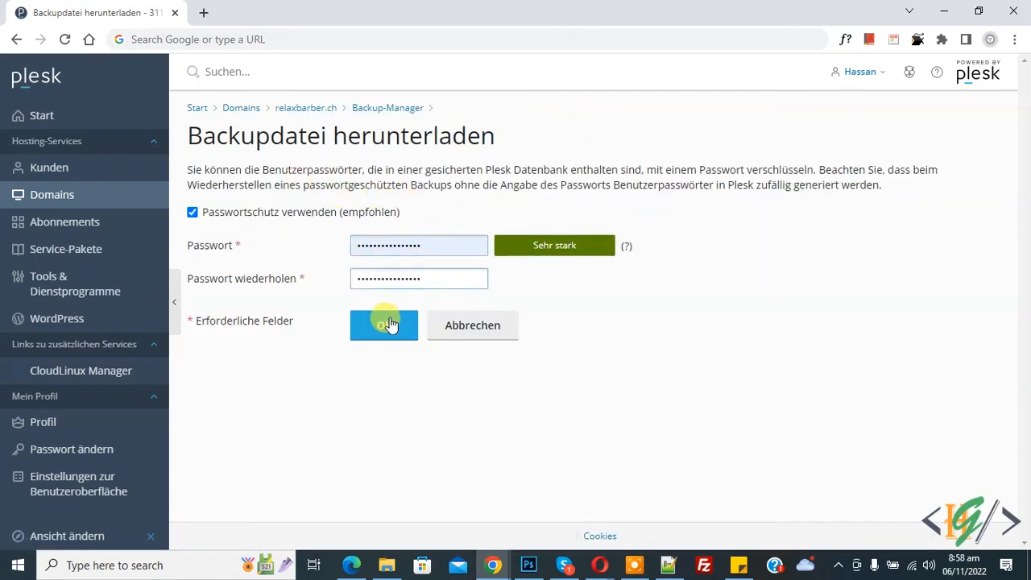
- Confirm the password so Chrome offers to save the relaxbarber.ch backup .tar file
left_click(384, 325)
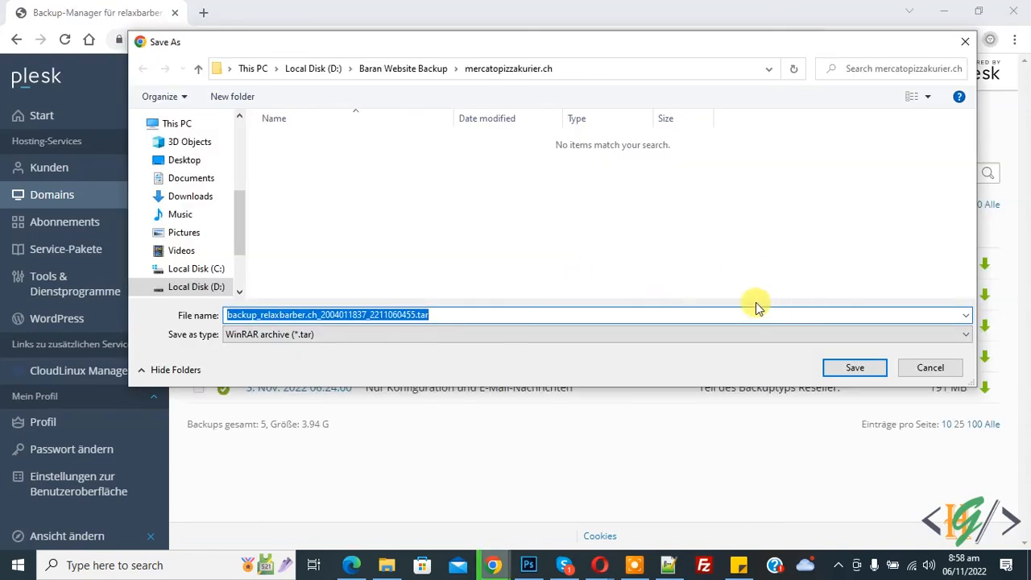
mouse_move(480, 326)
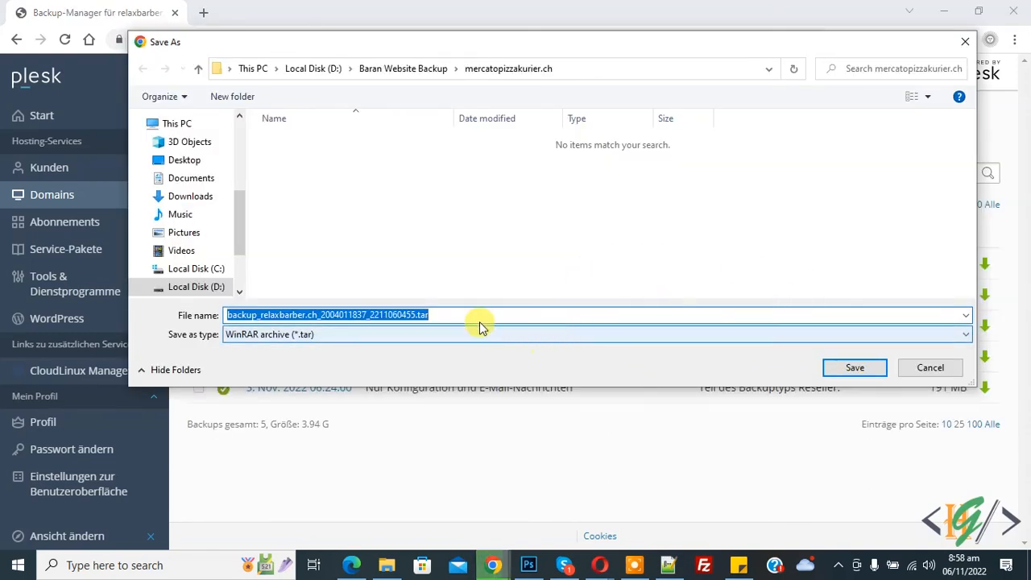
mouse_move(476, 245)
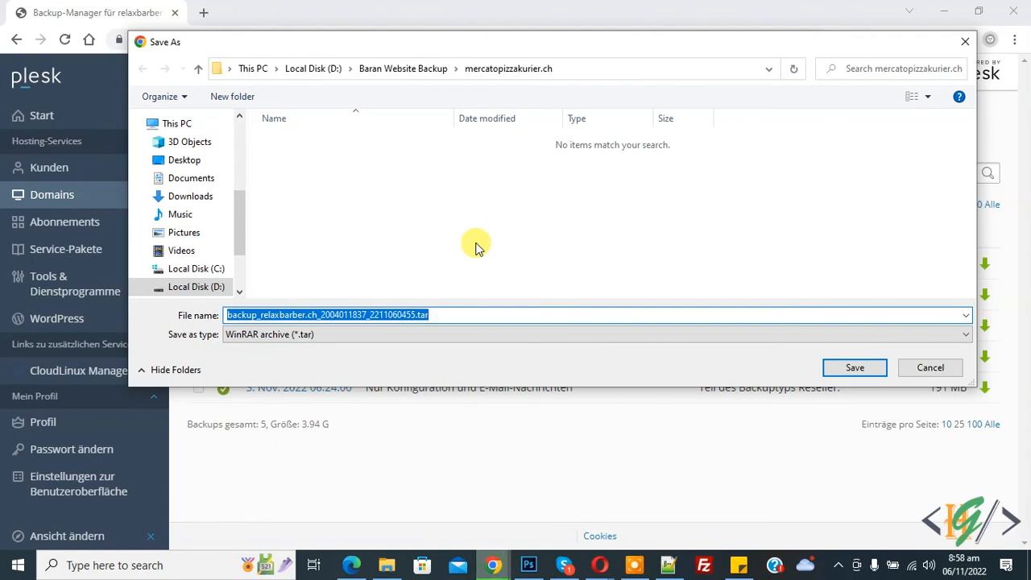